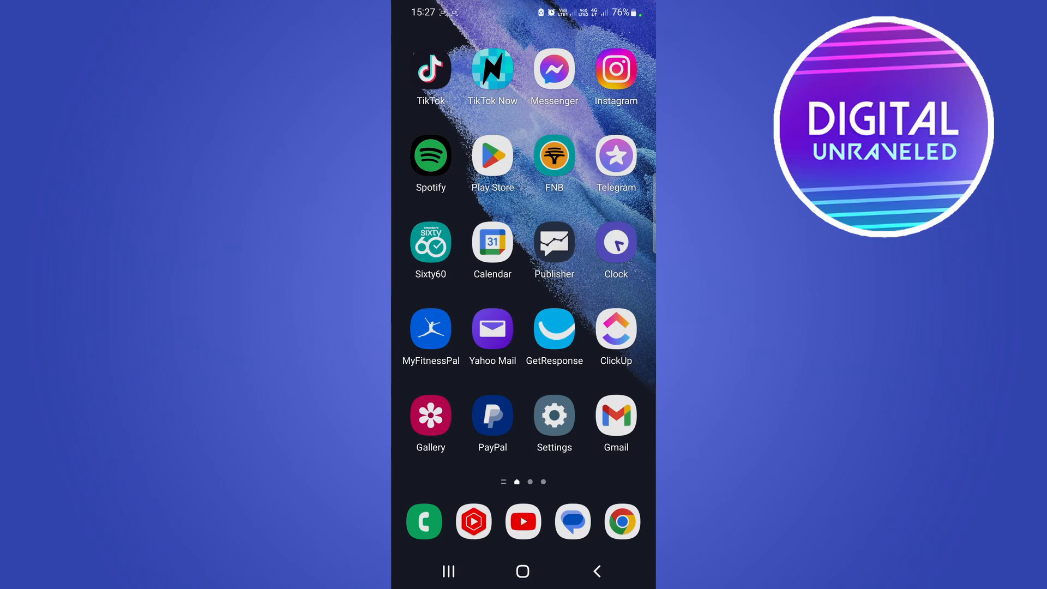
Launch TikTok from the home screen to reach the For You feed.
left_click(429, 74)
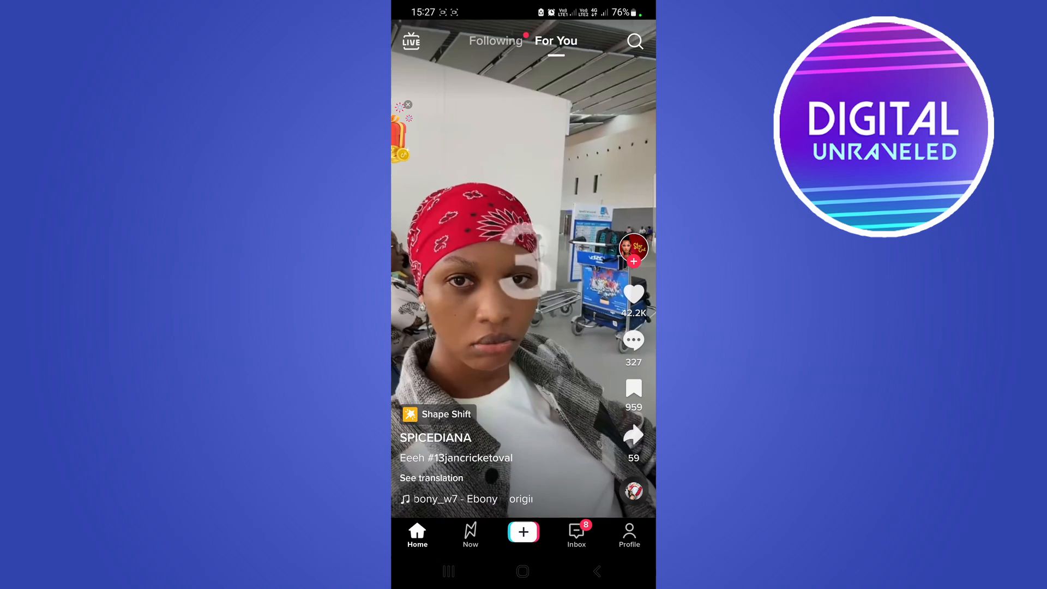
Rerun the recent 'capcut' search and browse down the Top results to the videos.
left_click(635, 42)
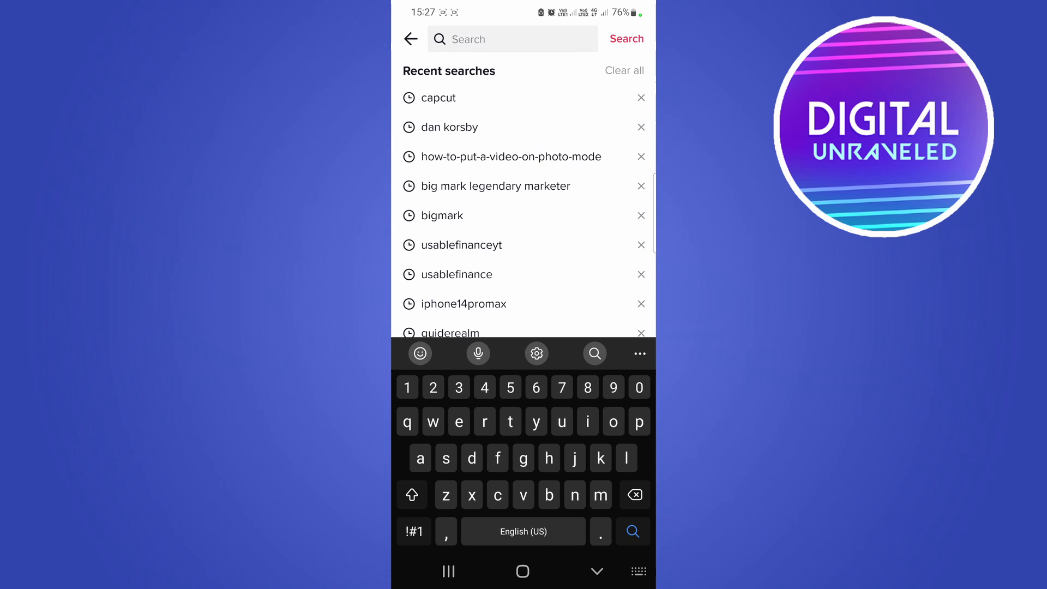
left_click(438, 98)
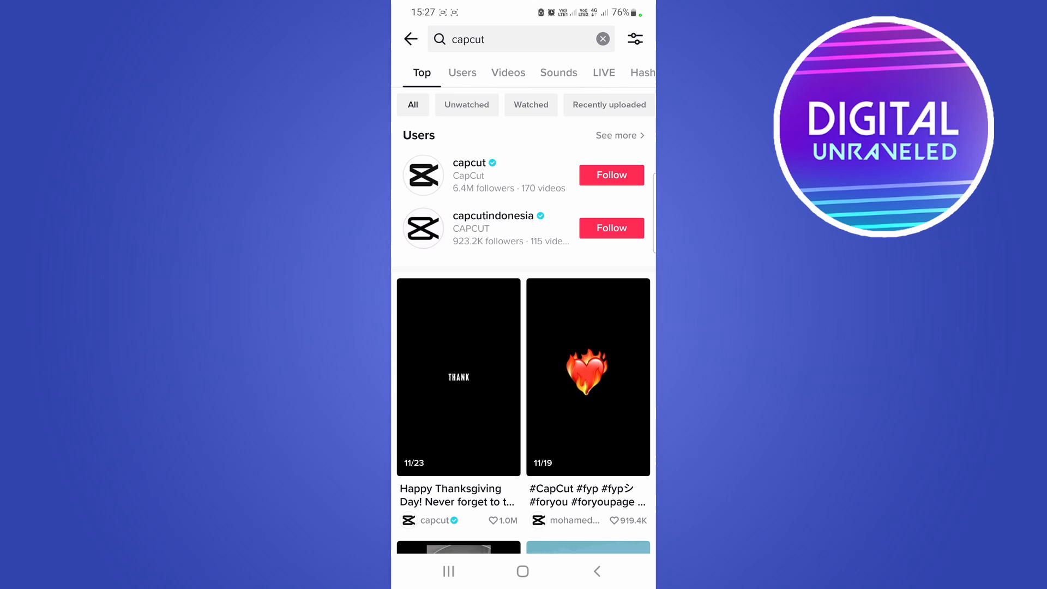
scroll("down", 3)
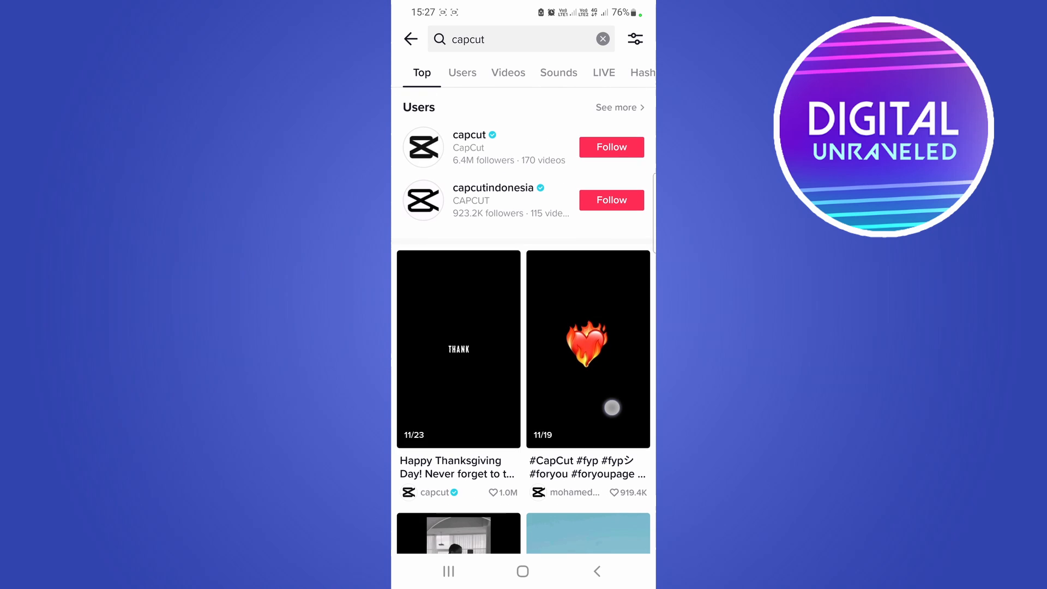
scroll("down", 3)
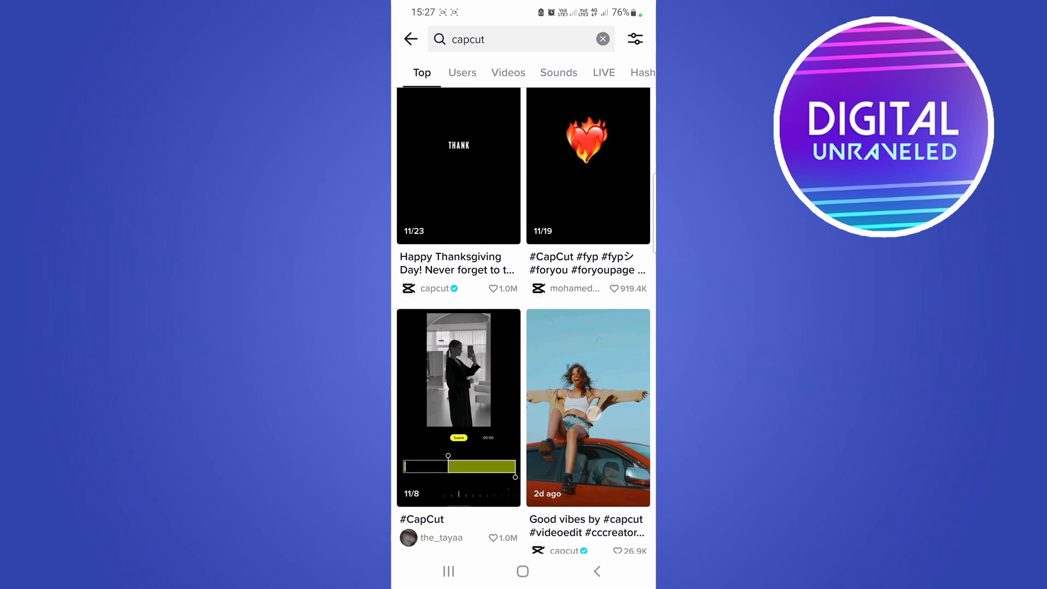
Pause the 'Good vibes by #capcut' video and follow its 'CapCut | Try this template' tag.
left_click(588, 407)
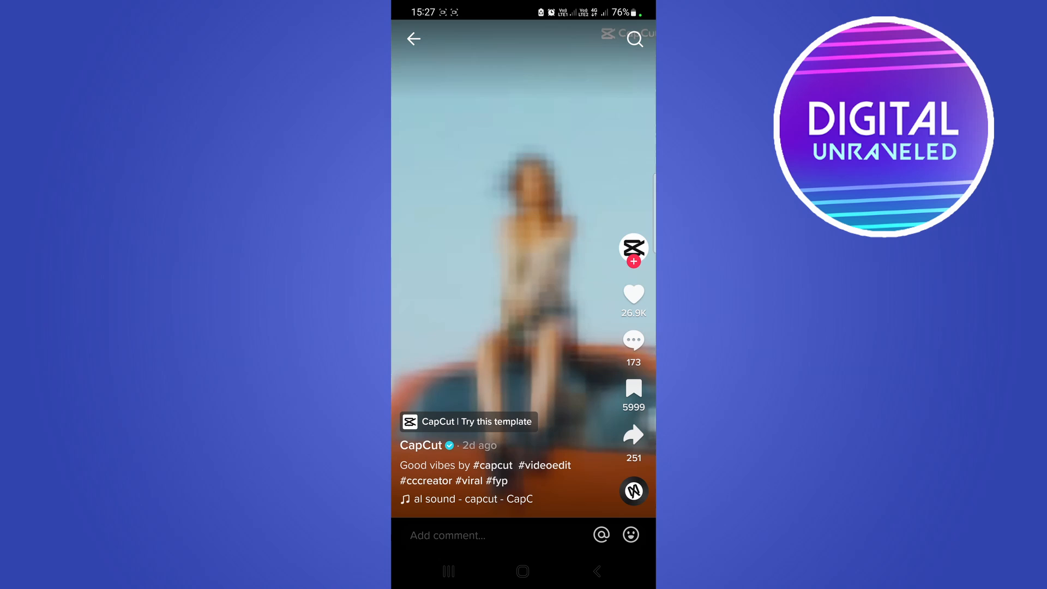
left_click(523, 269)
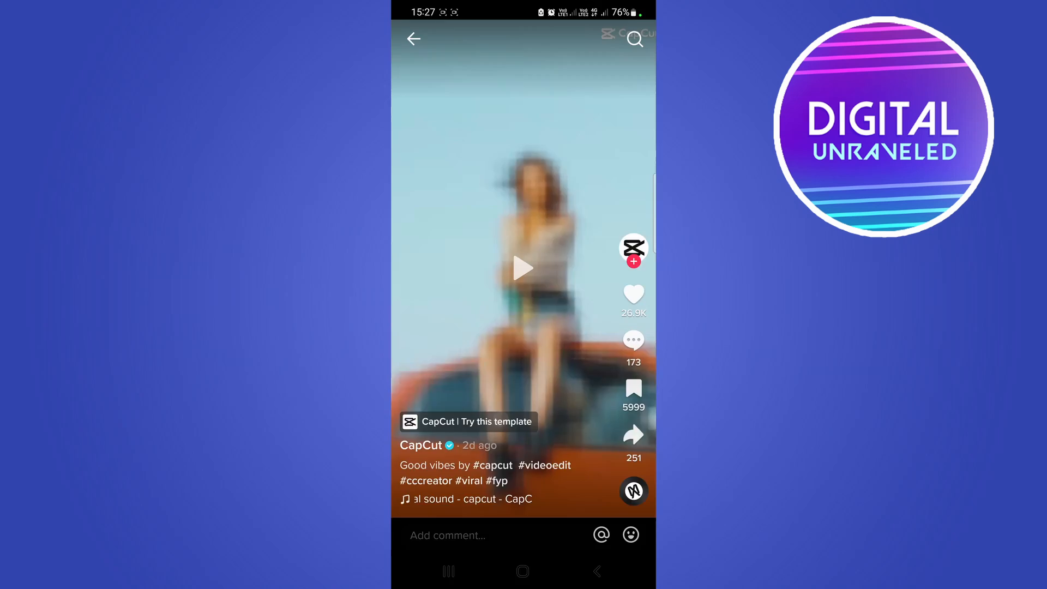
left_click(467, 421)
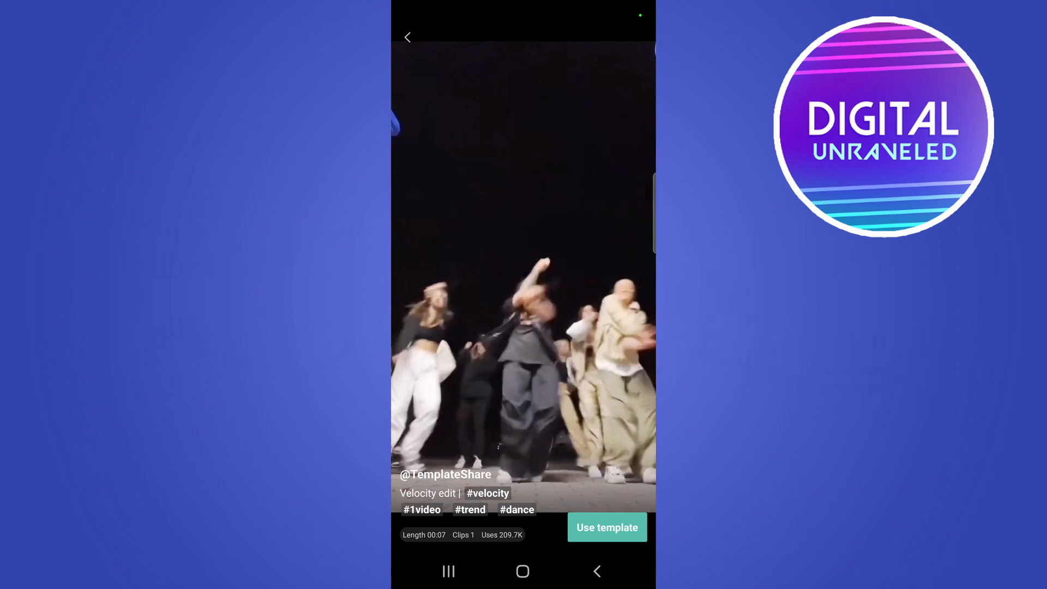
Choose 'Use template' on the Velocity edit template preview in CapCut.
left_click(606, 527)
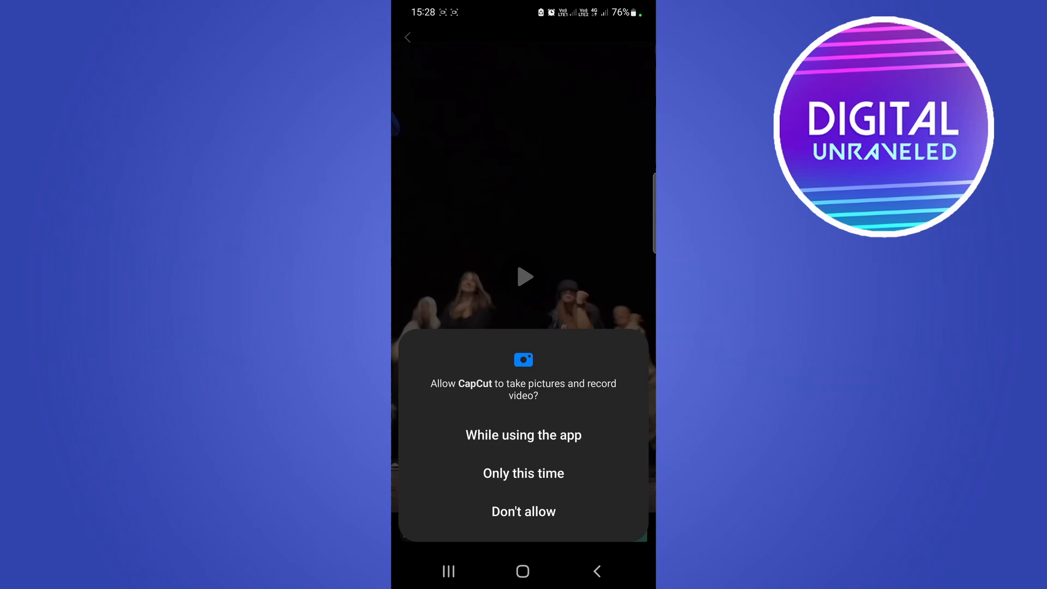
Allow camera access 'While using the app' to reach the clip picker listing the phone's videos.
left_click(524, 435)
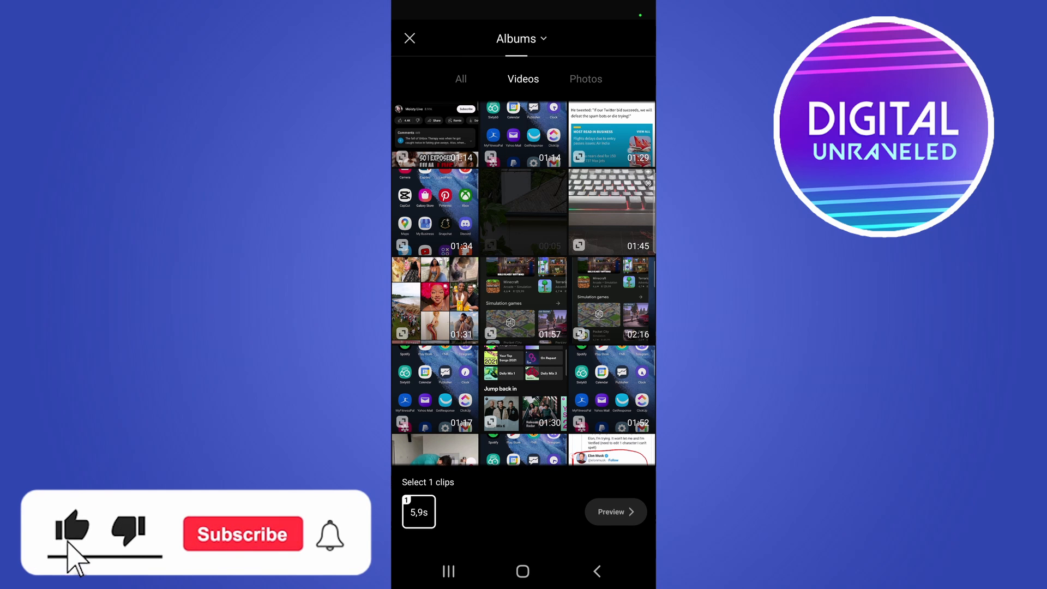
left_click(243, 534)
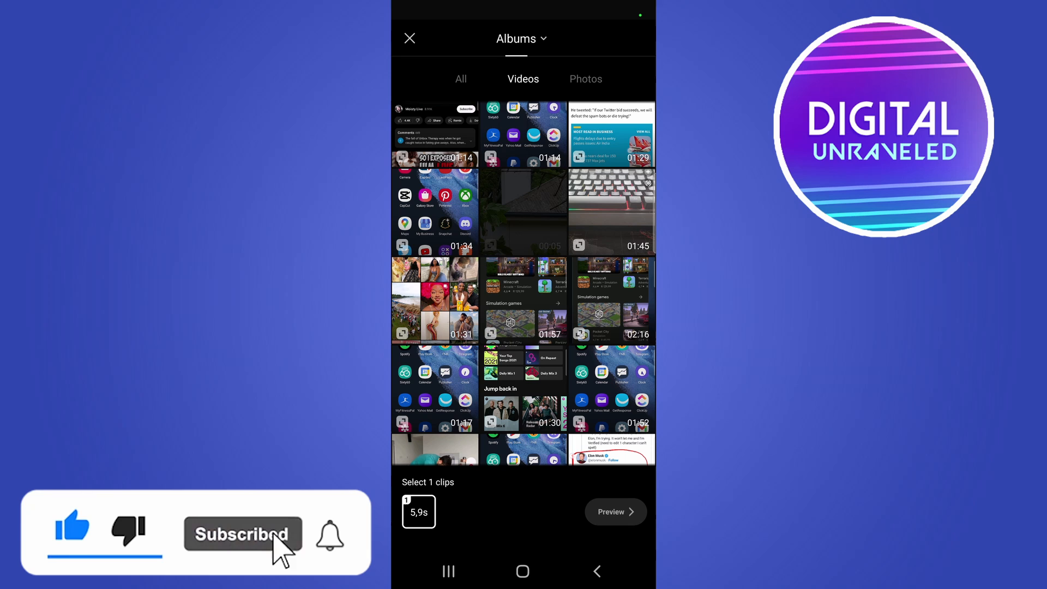